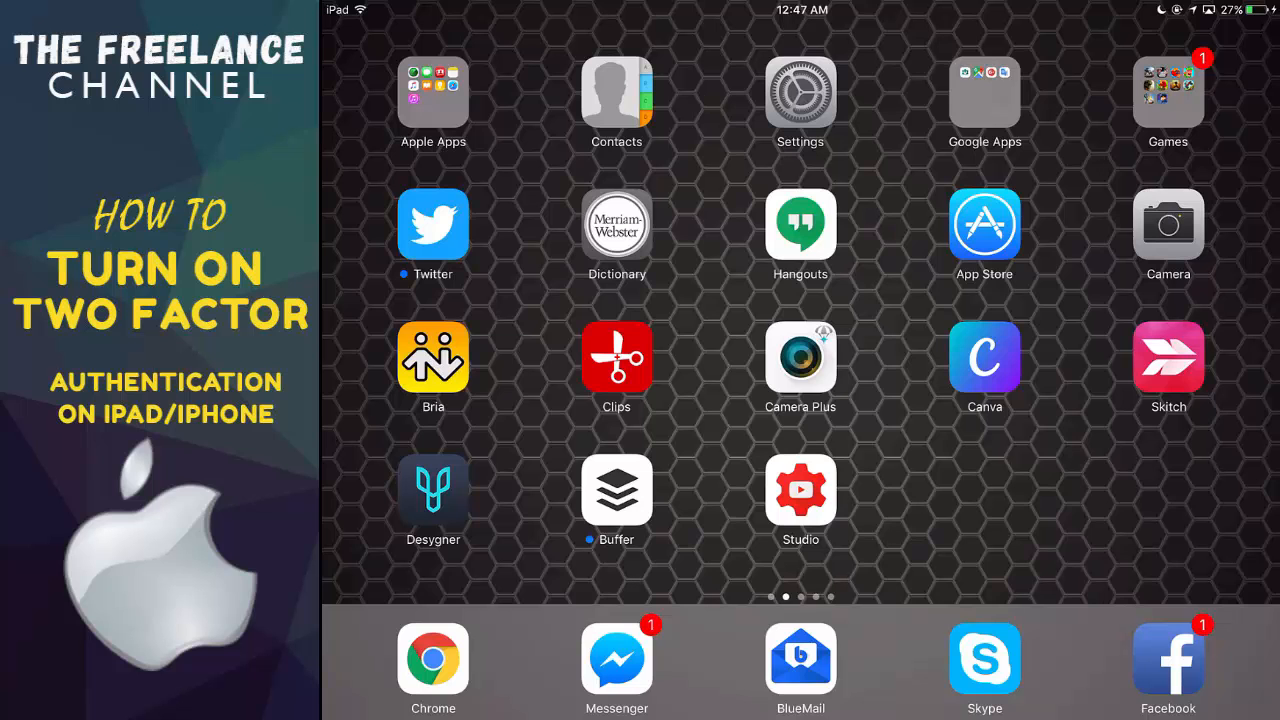
# Step: Launch Settings from the iPad home screen
pyautogui.click(800, 90)
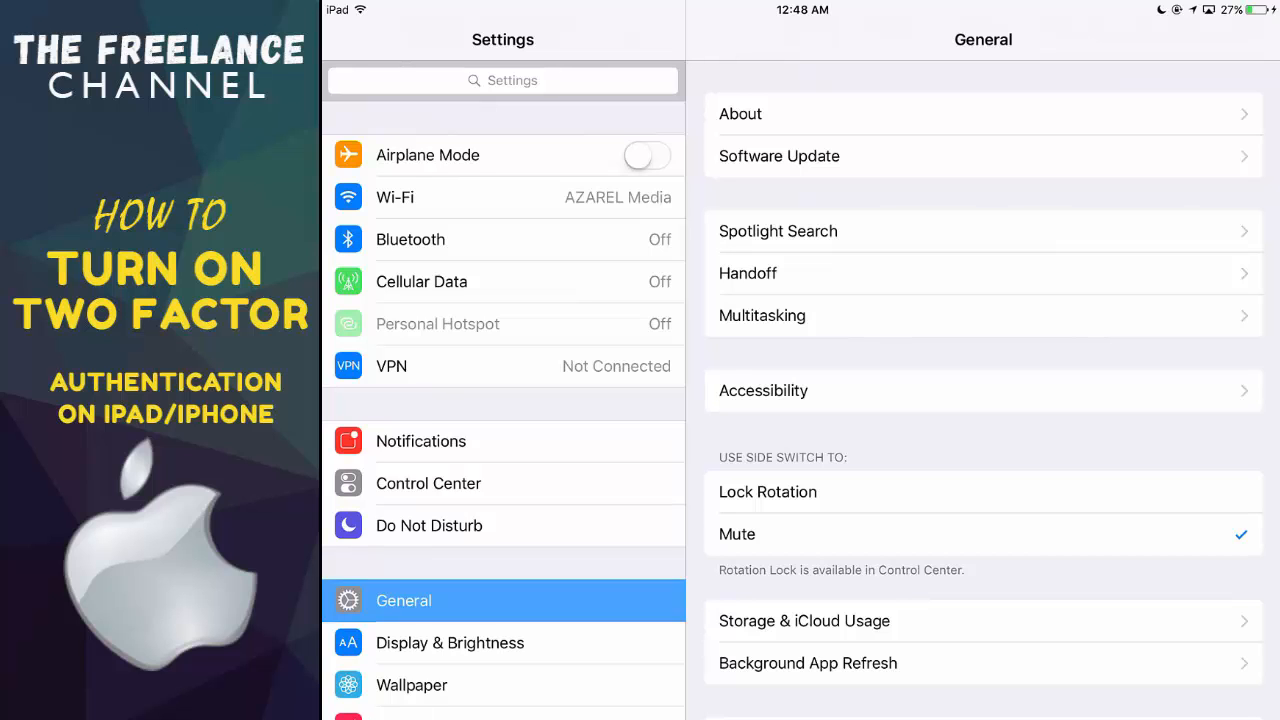
# Step: Reach the Apple ID Password & Security page showing Two-Factor Authentication Off
pyautogui.scroll(-3)
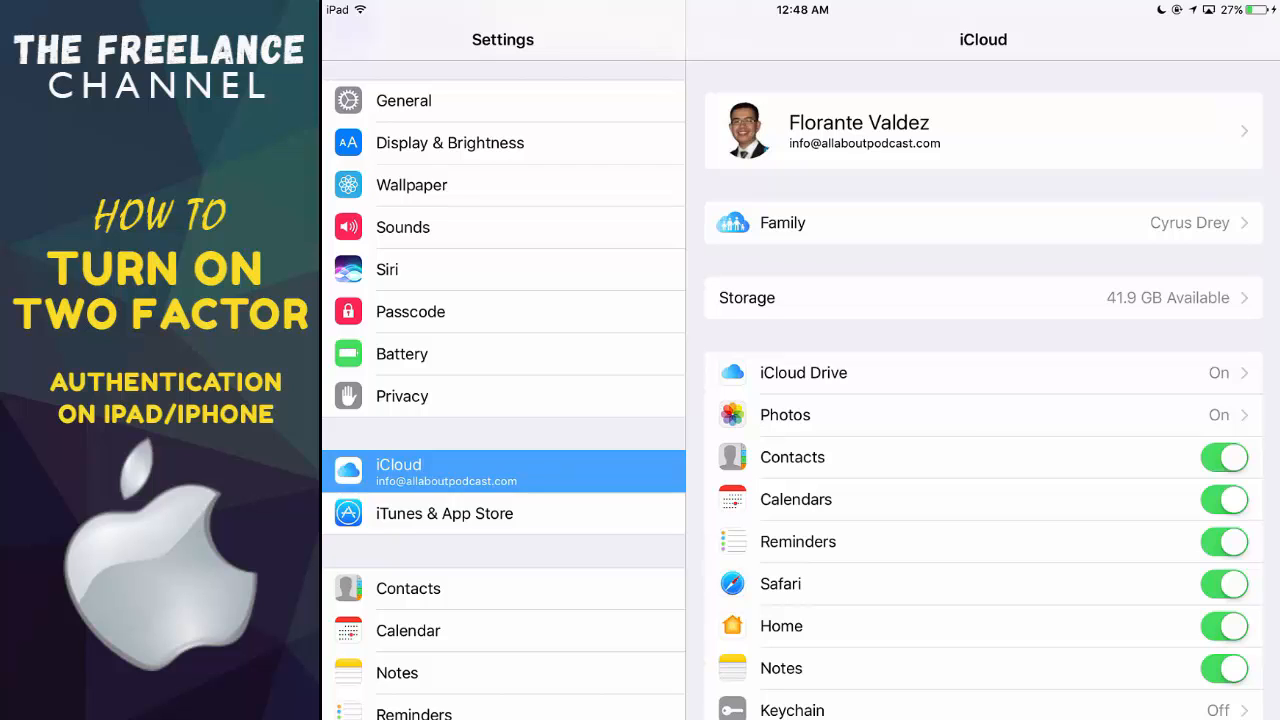
pyautogui.click(984, 130)
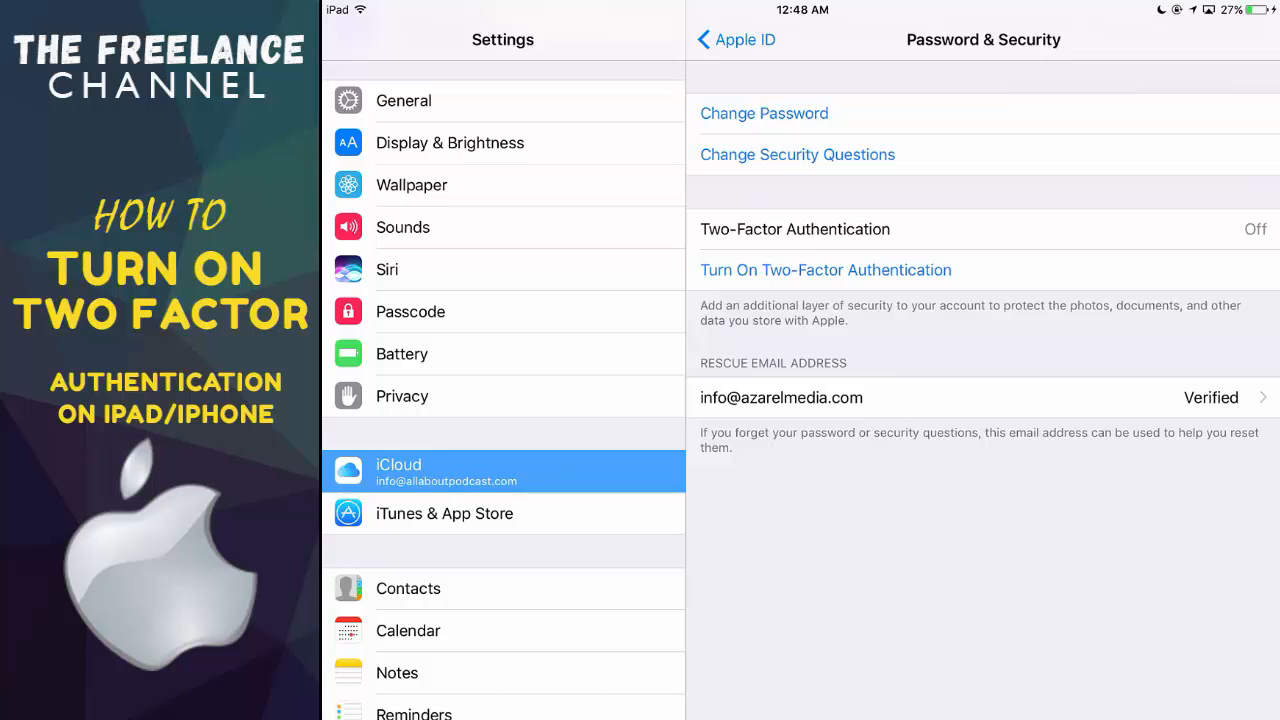
# Step: Start Two-Factor Authentication setup and continue past the Apple ID Security intro to the Phone Number step
pyautogui.click(824, 268)
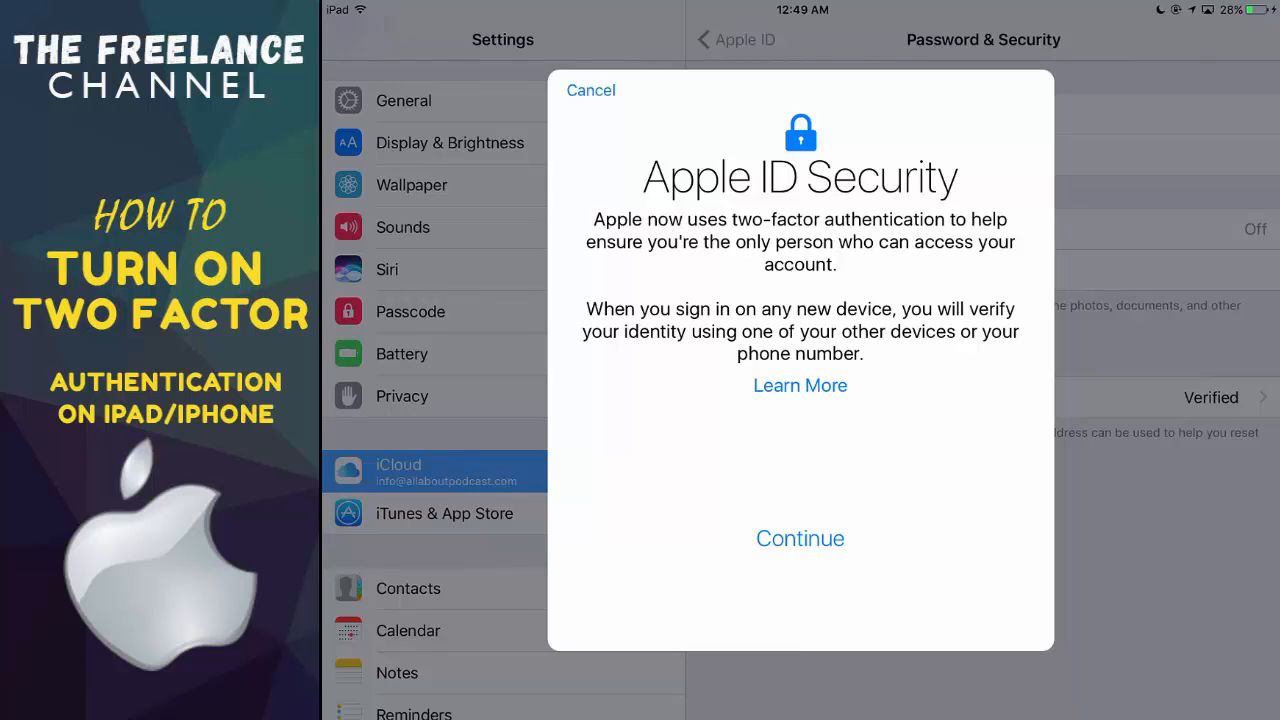
pyautogui.click(800, 538)
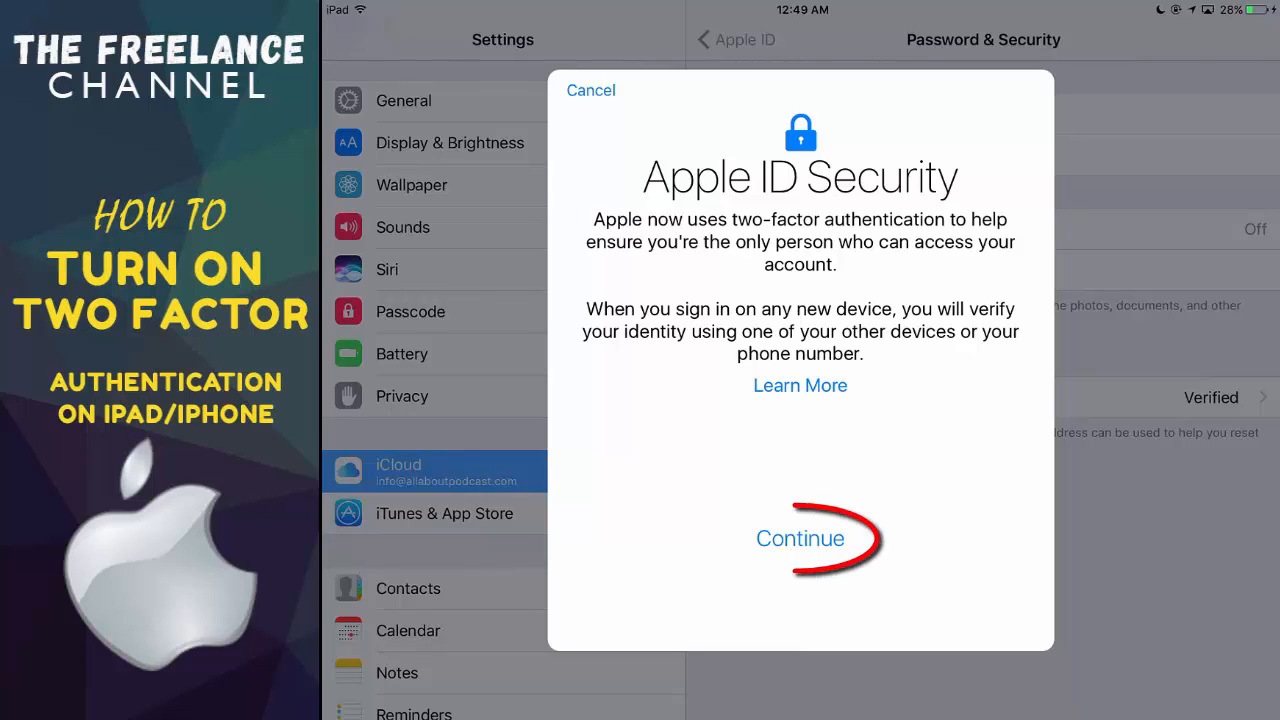
pyautogui.click(800, 538)
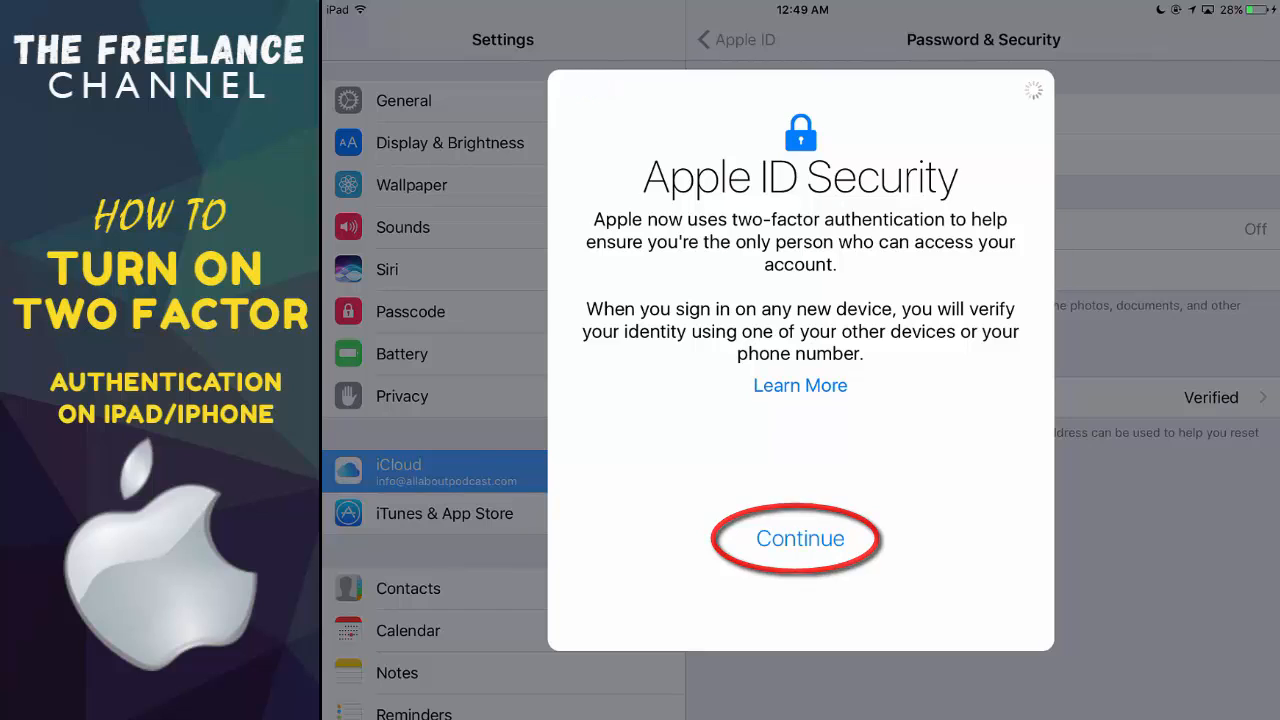
pyautogui.click(800, 538)
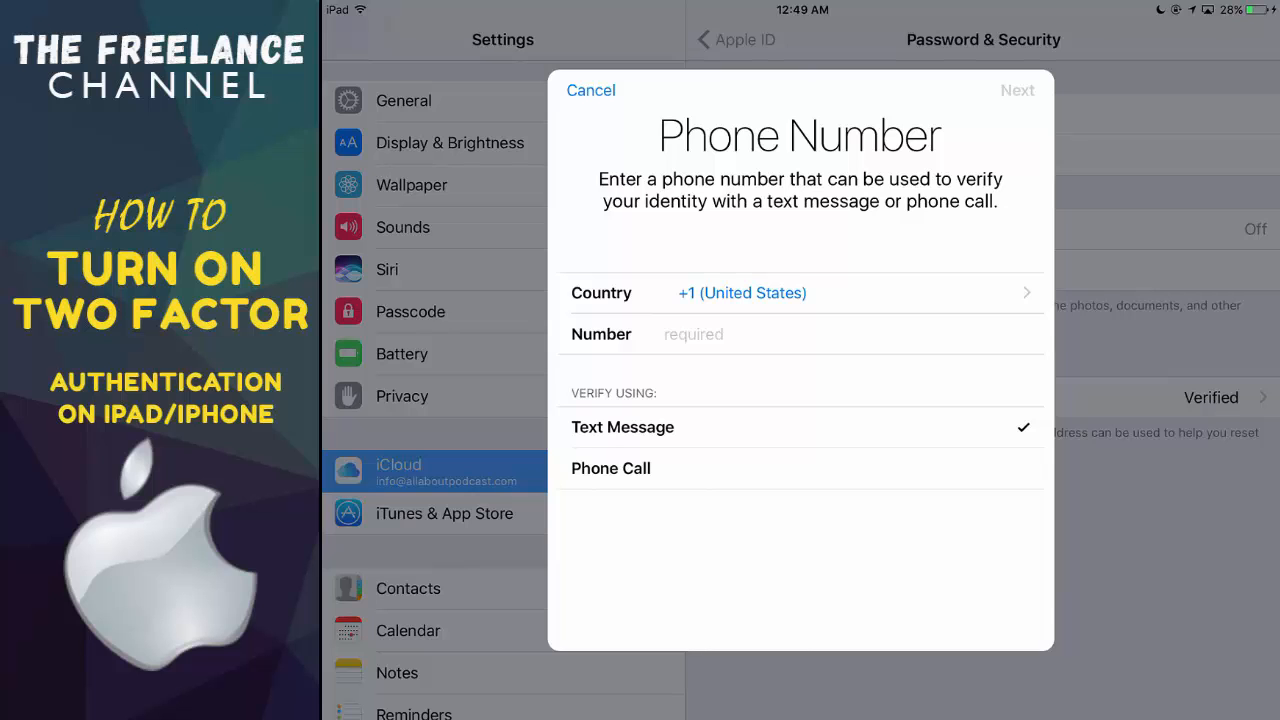
# Step: Choose +63 (Philippines) as the trusted phone number's country code
pyautogui.click(742, 292)
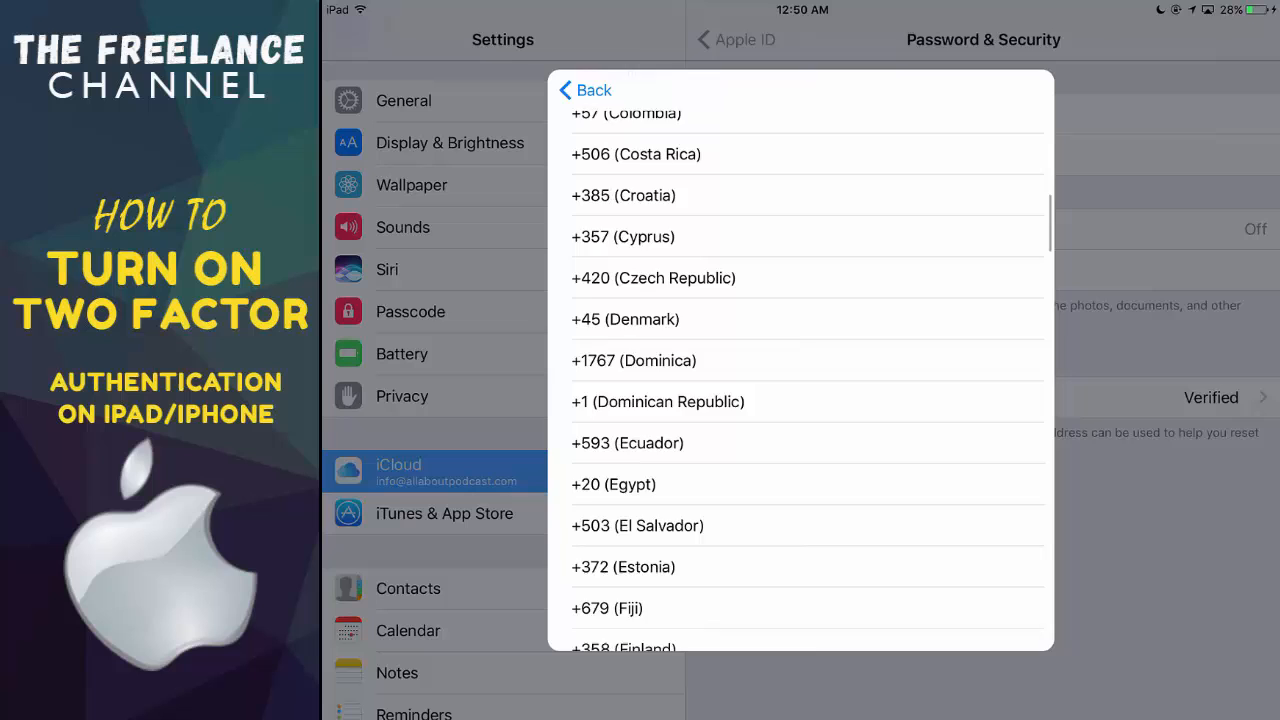
pyautogui.scroll(-3)
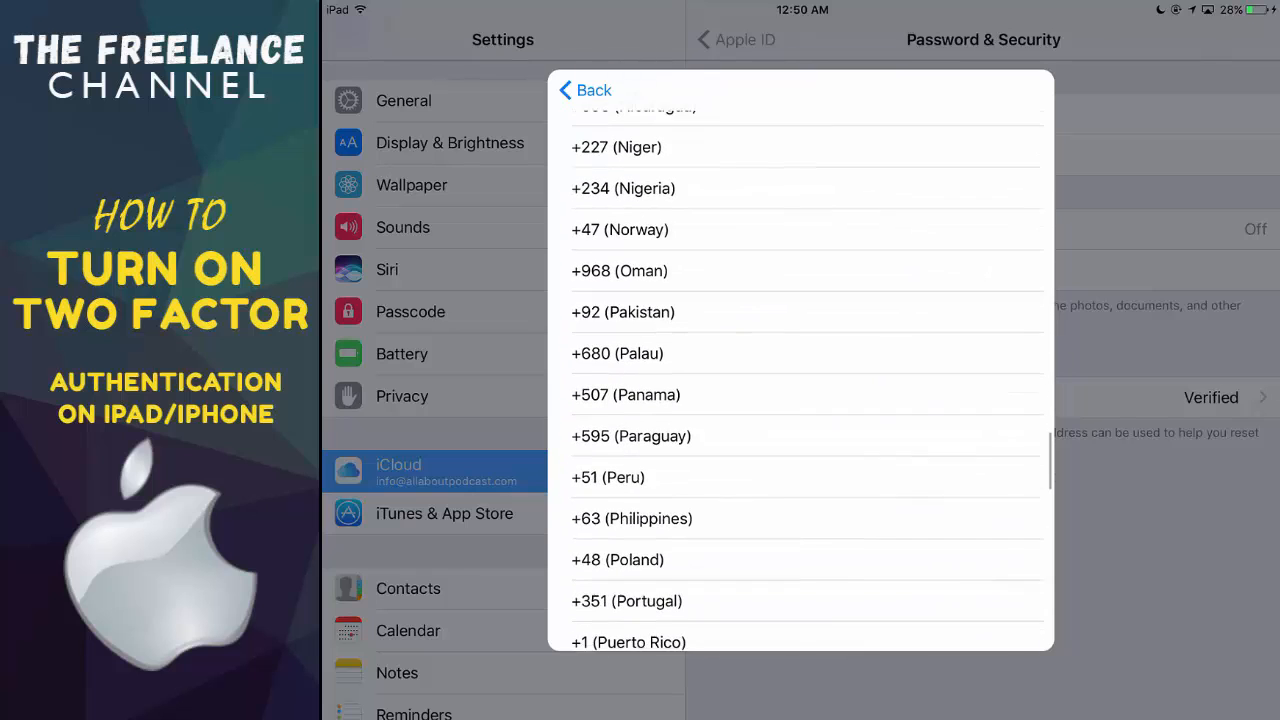
pyautogui.scroll(-3)
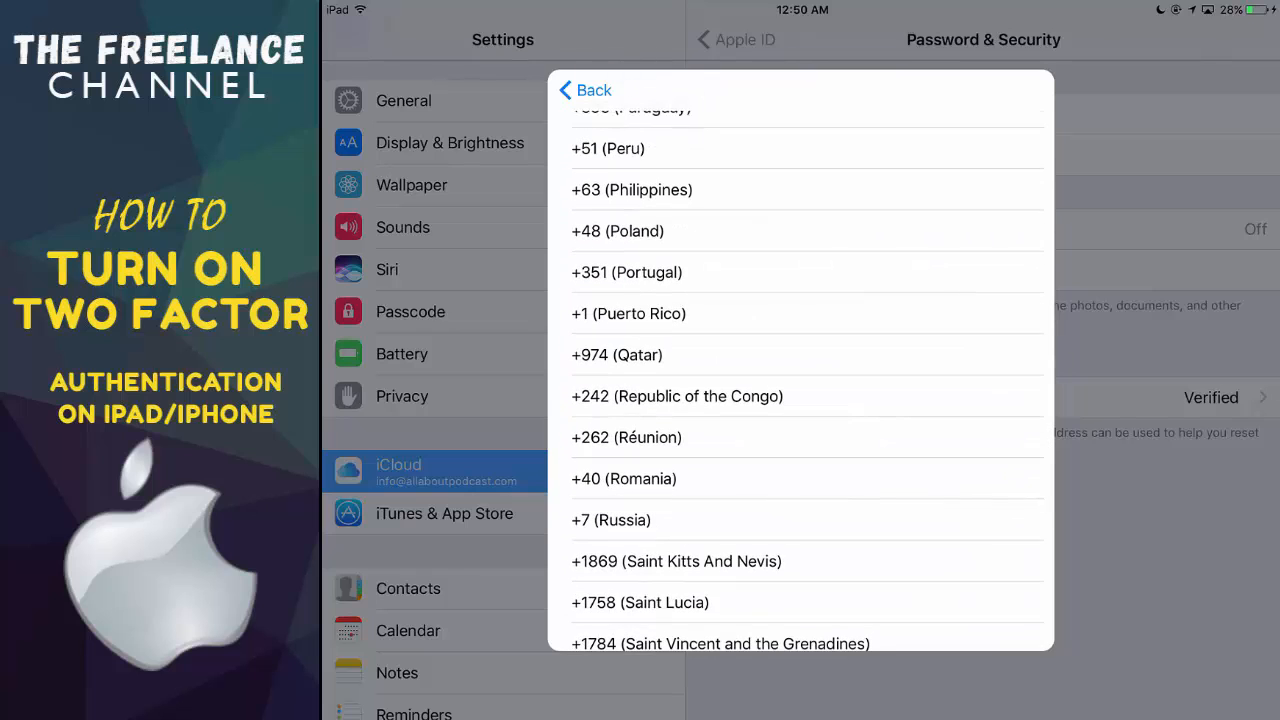
pyautogui.click(632, 188)
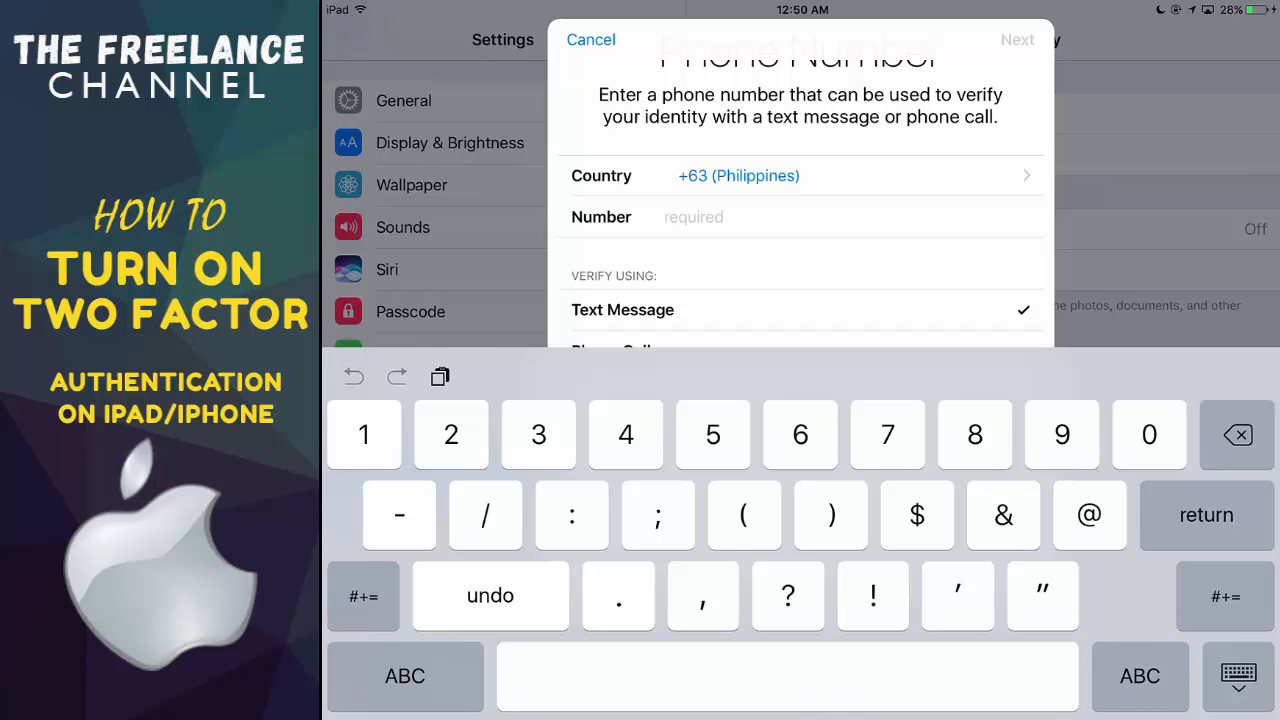
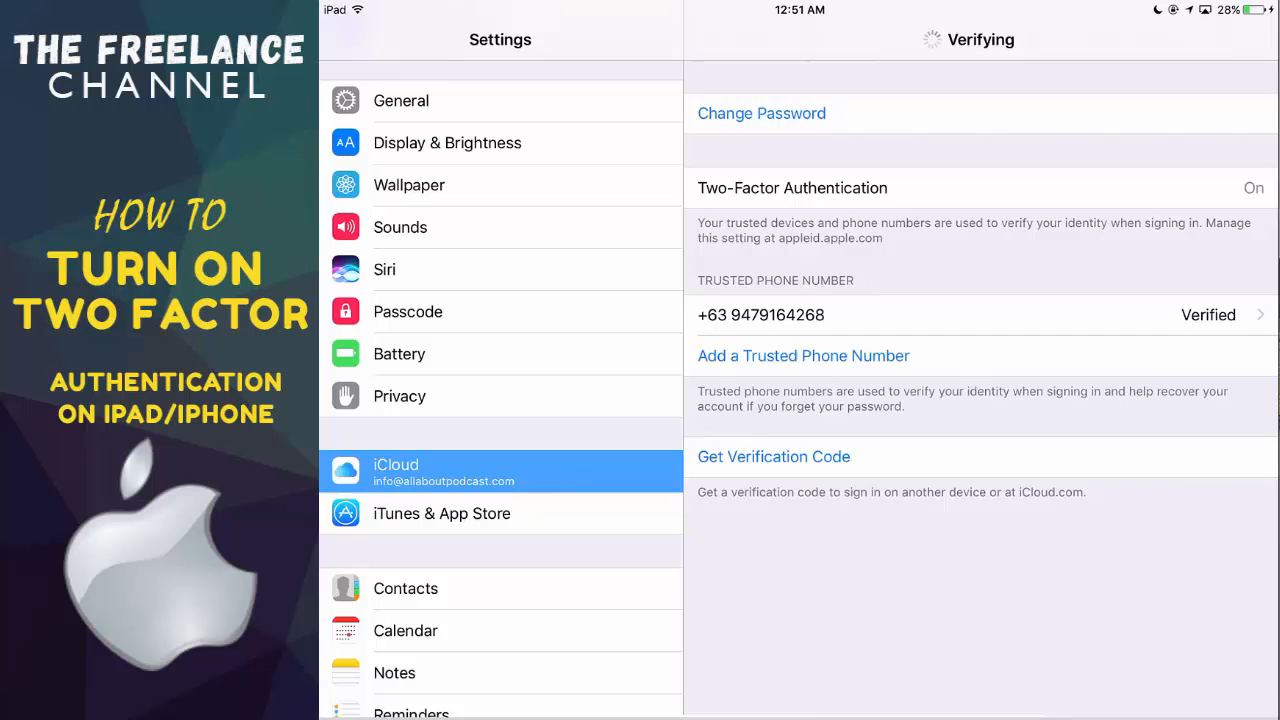
pyautogui.click(772, 456)
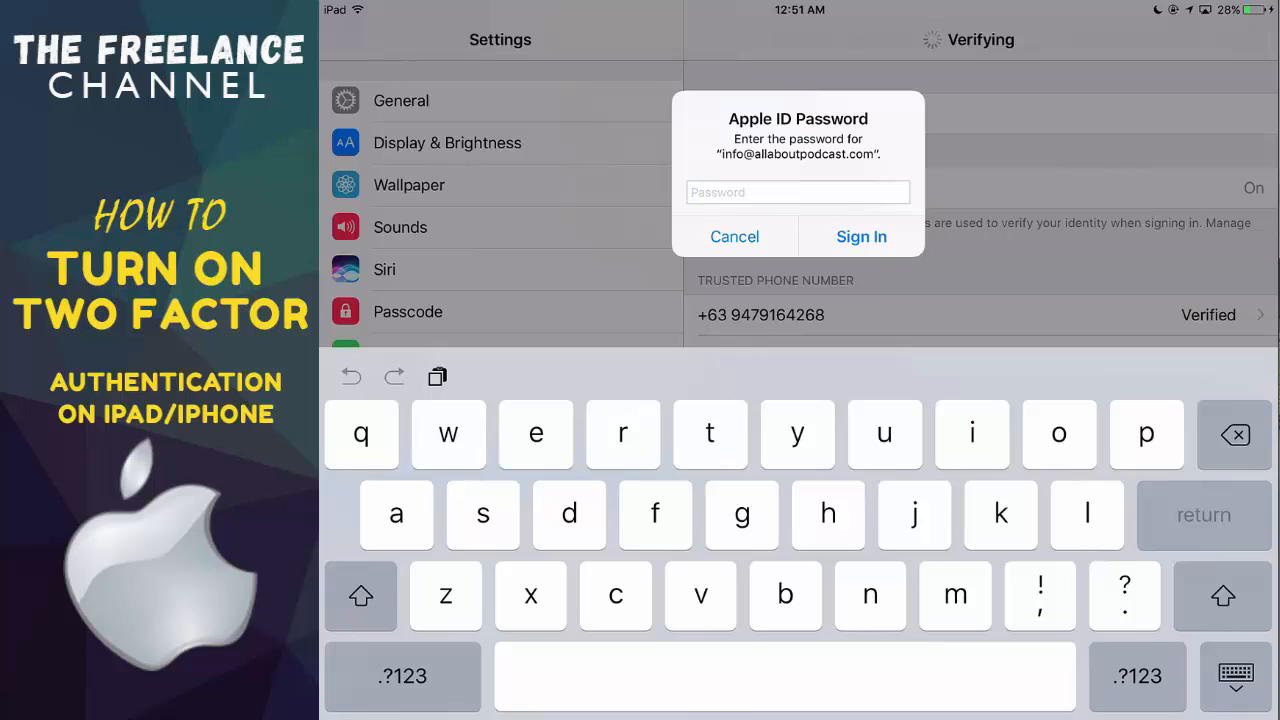
pyautogui.click(796, 192)
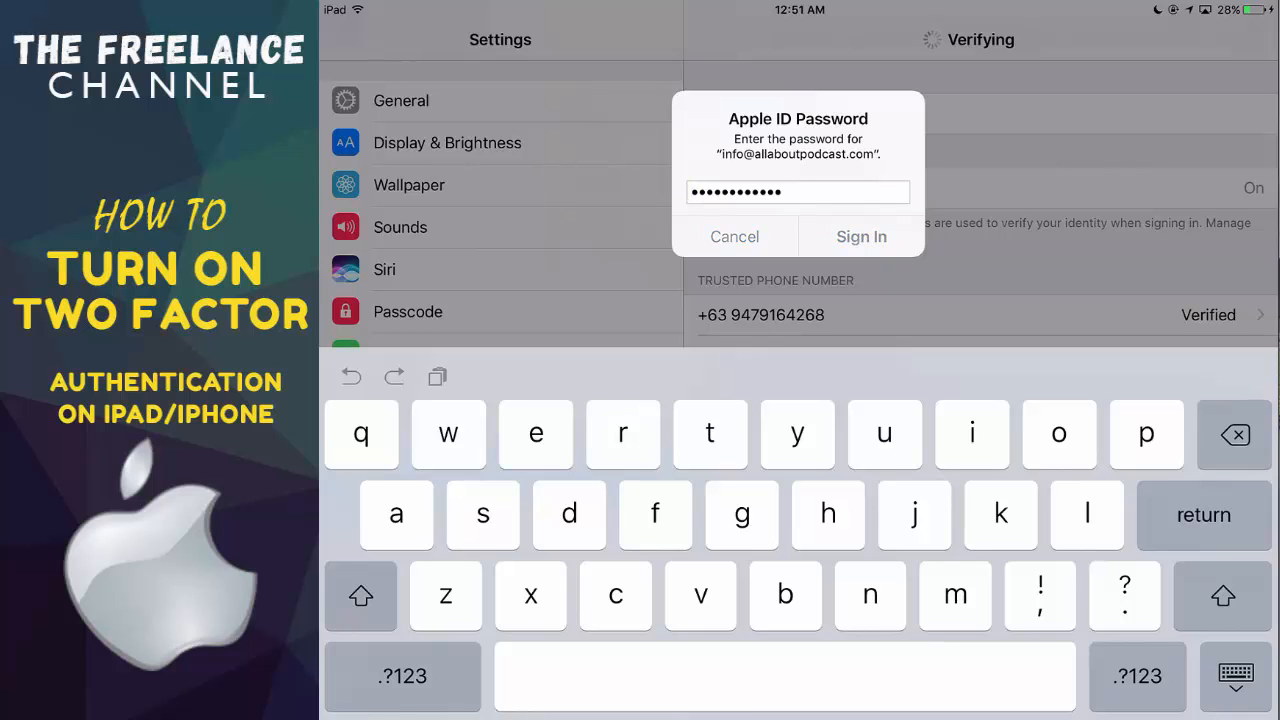
pyautogui.click(860, 236)
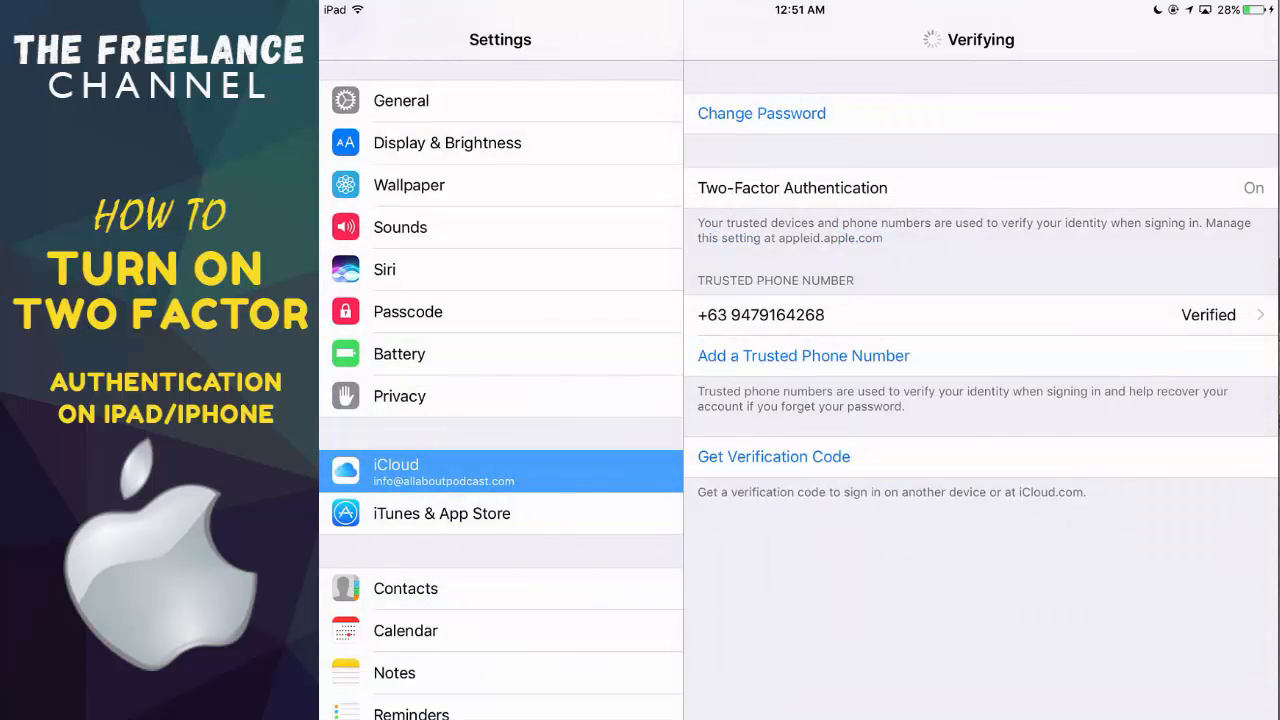